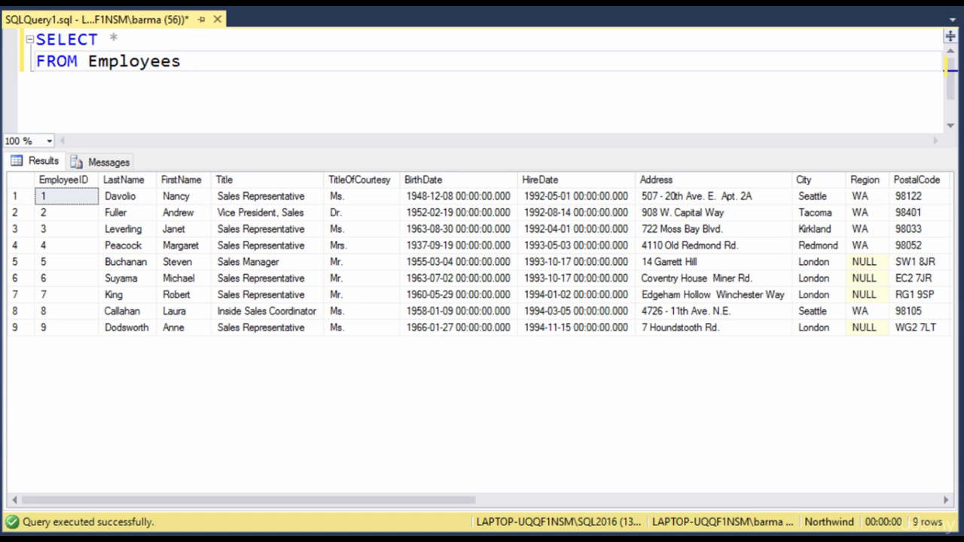
# Add WHERE Region IS NULL to the Employees query, run it, then clear the filter line.
pyautogui.write('WH')
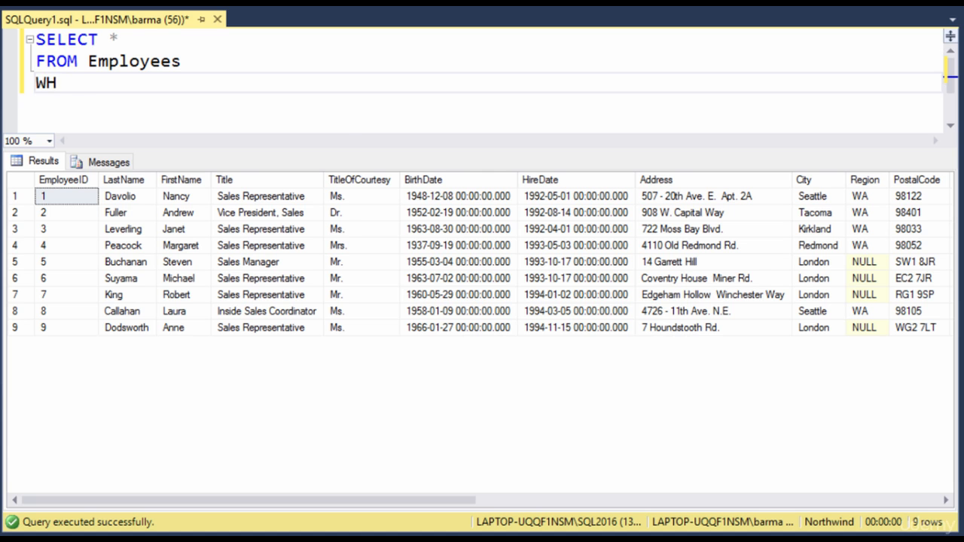
pyautogui.write('ERE Re')
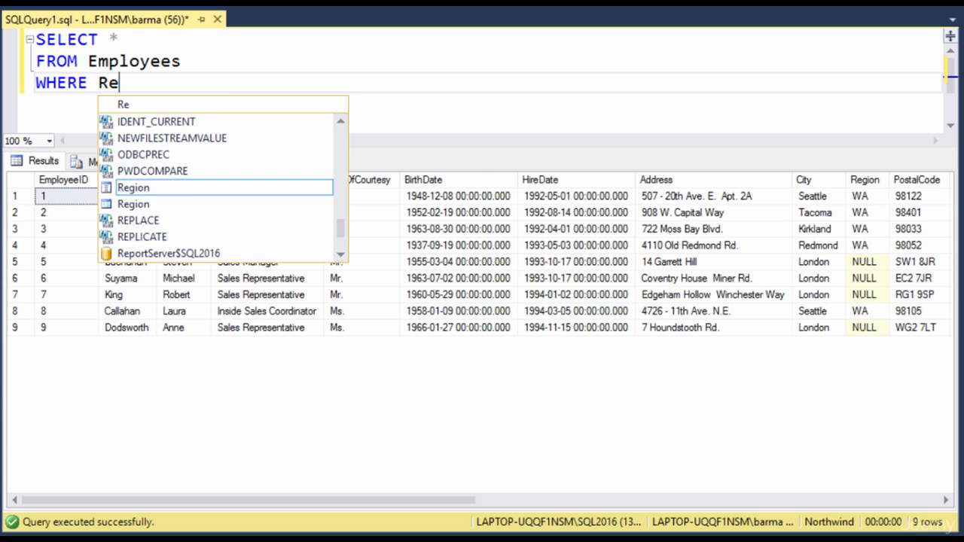
pyautogui.write('gio')
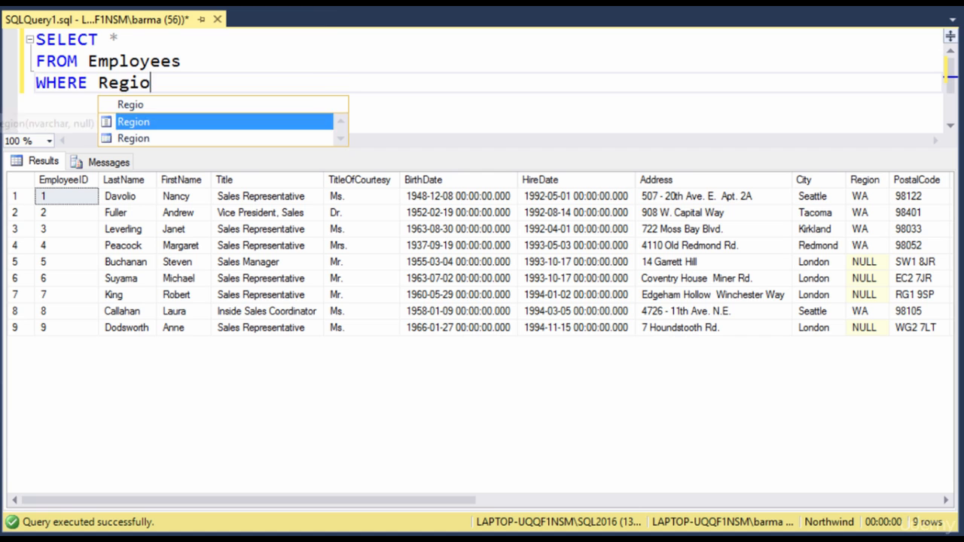
pyautogui.write('n IS')
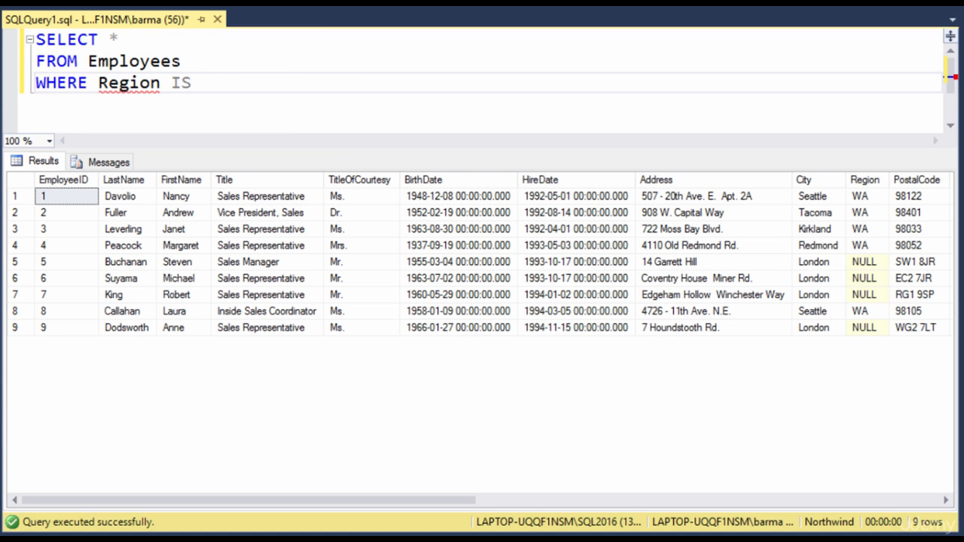
pyautogui.write('NULL')
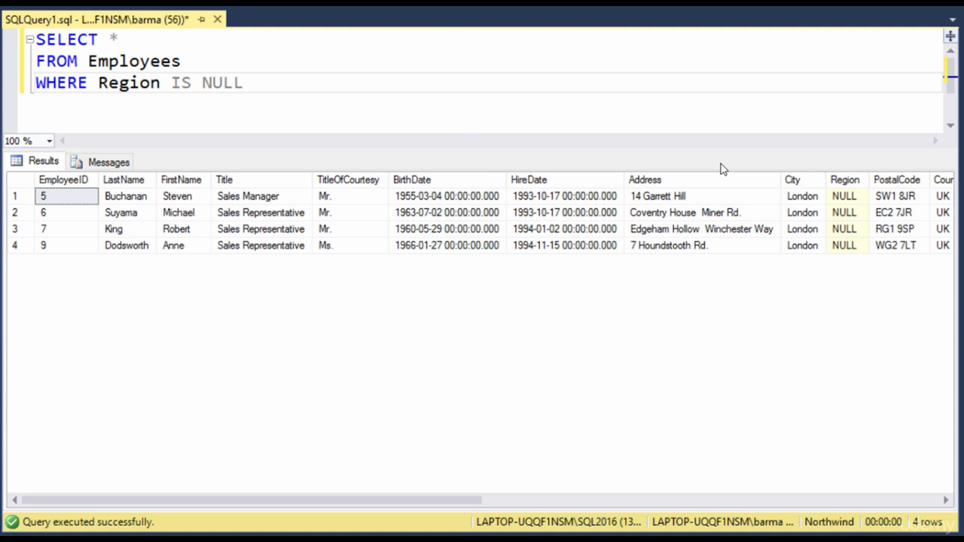
pyautogui.press('Backspace')
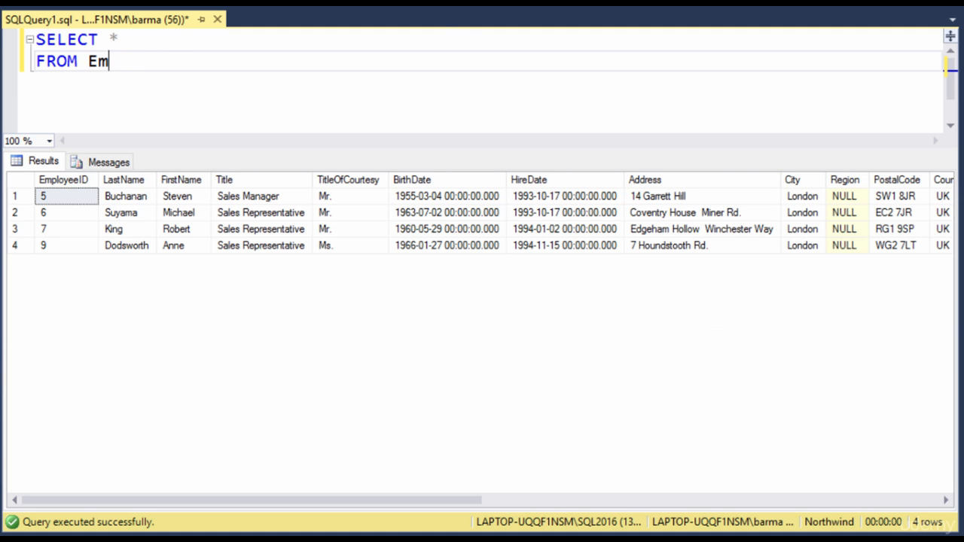
# Change the table to Customers via IntelliSense and return all 91 rows.
pyautogui.write('Cu')
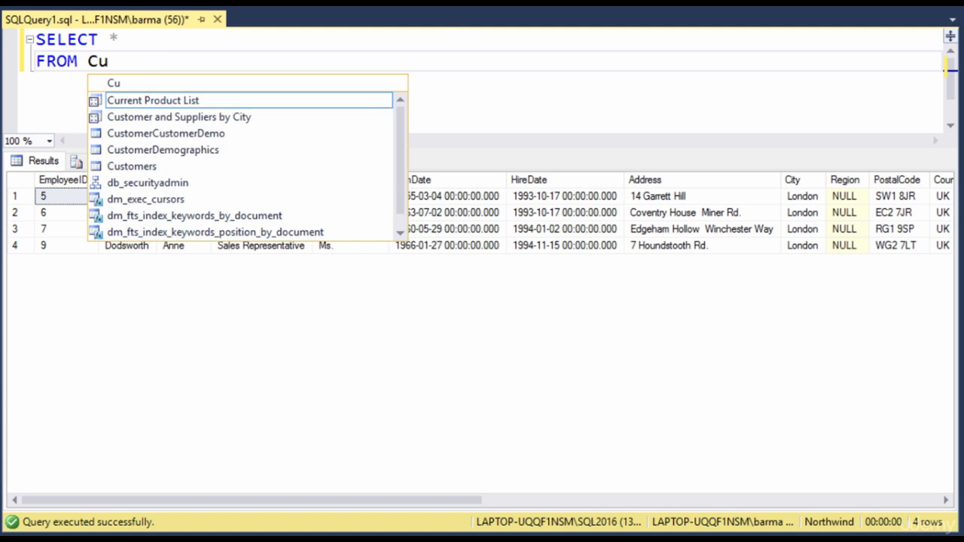
pyautogui.write('stomers')
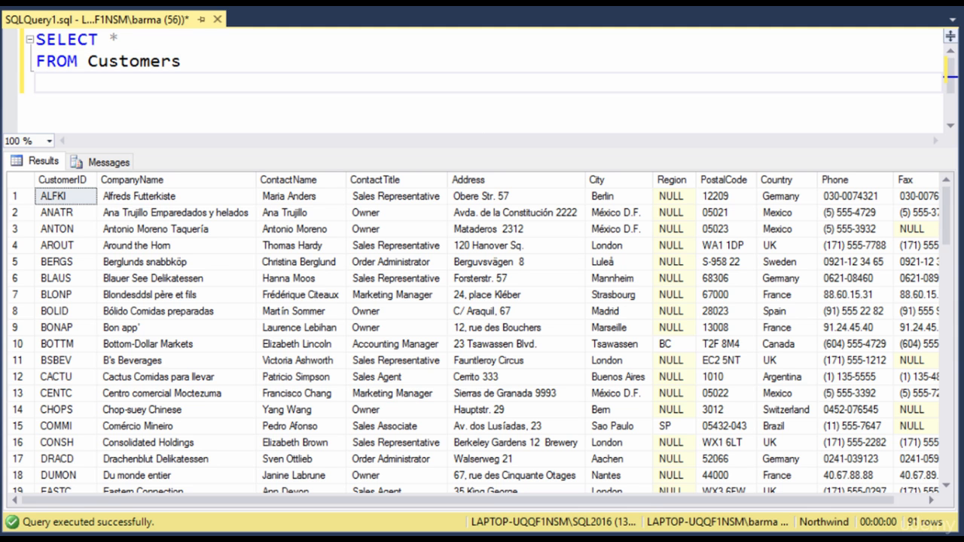
# Add WHERE Fax IS NULL to the Customers query, returning 22 customers without a fax.
pyautogui.write('WHER')
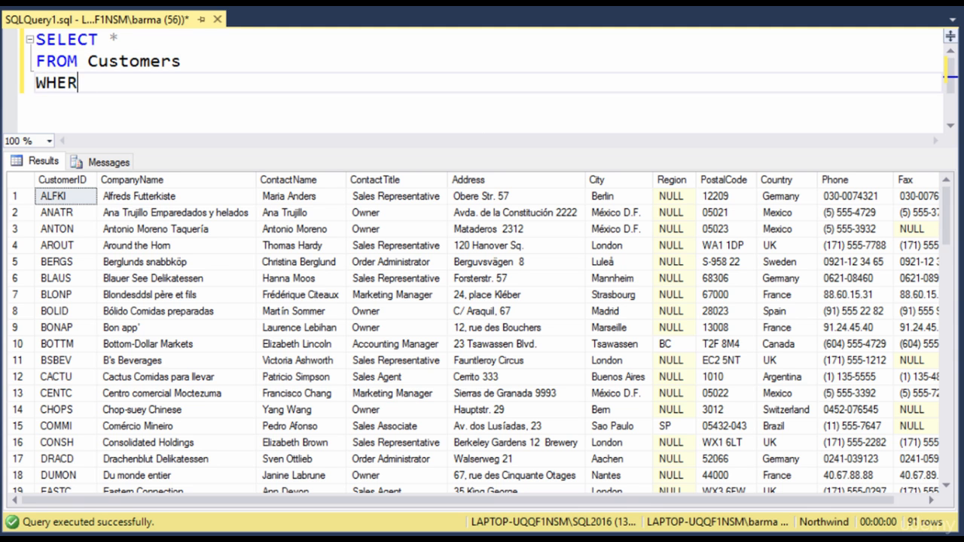
pyautogui.write('E')
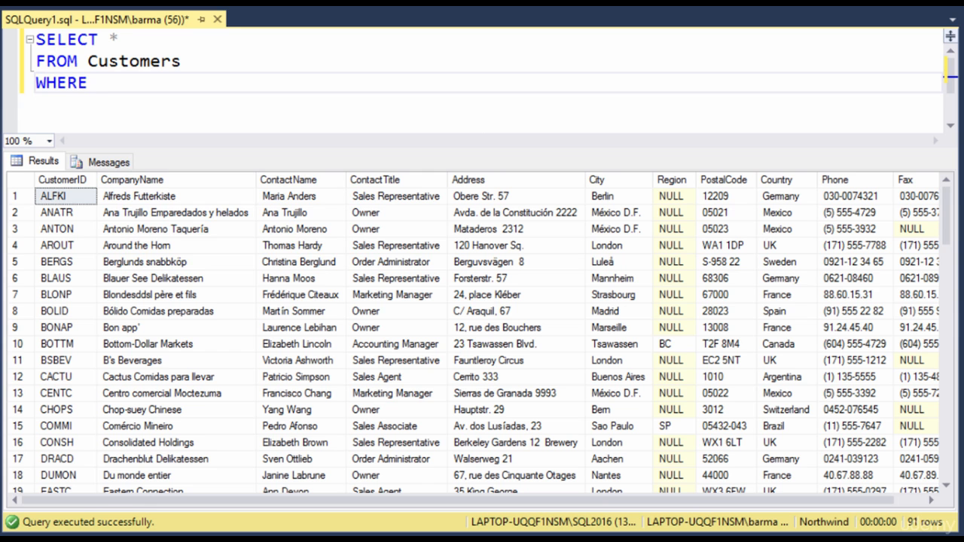
pyautogui.write('FA')
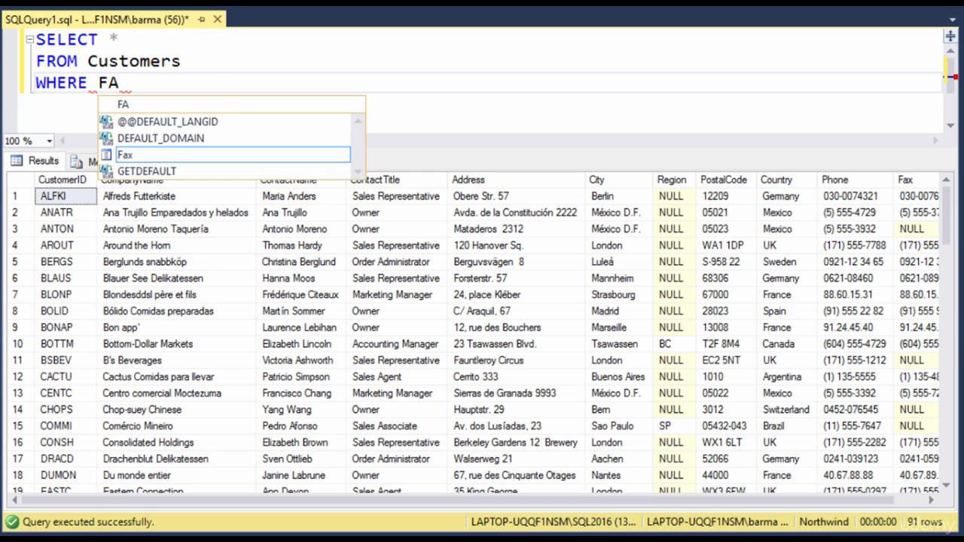
pyautogui.write('x I')
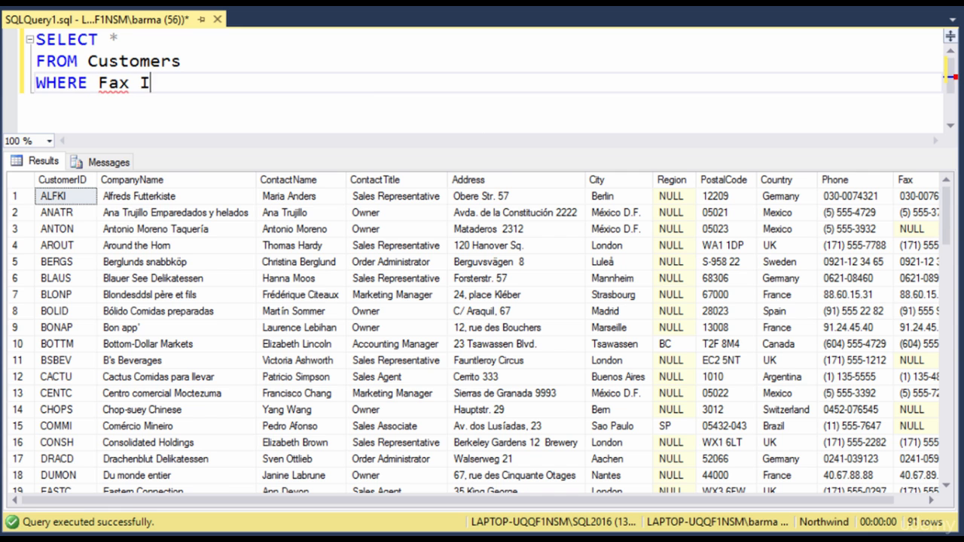
pyautogui.write('S NULL')
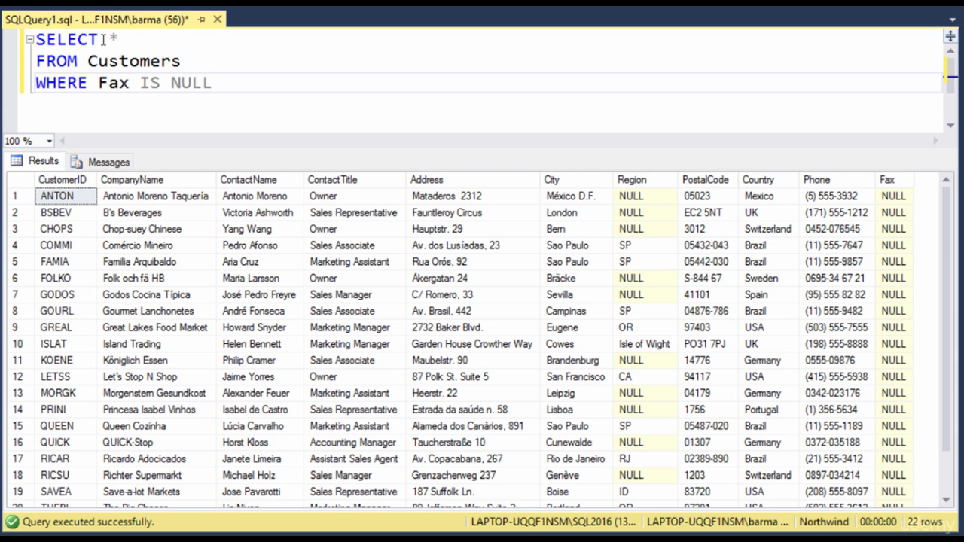
# Change the filter to Fax IS NOT NULL and run it, listing 69 customers with a fax.
pyautogui.write('NOT N')
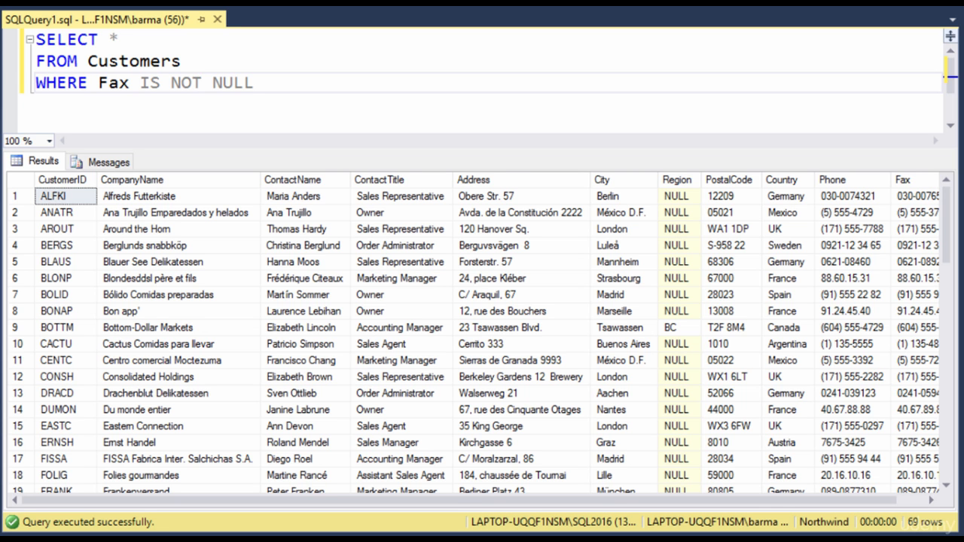
pyautogui.click(202, 83)
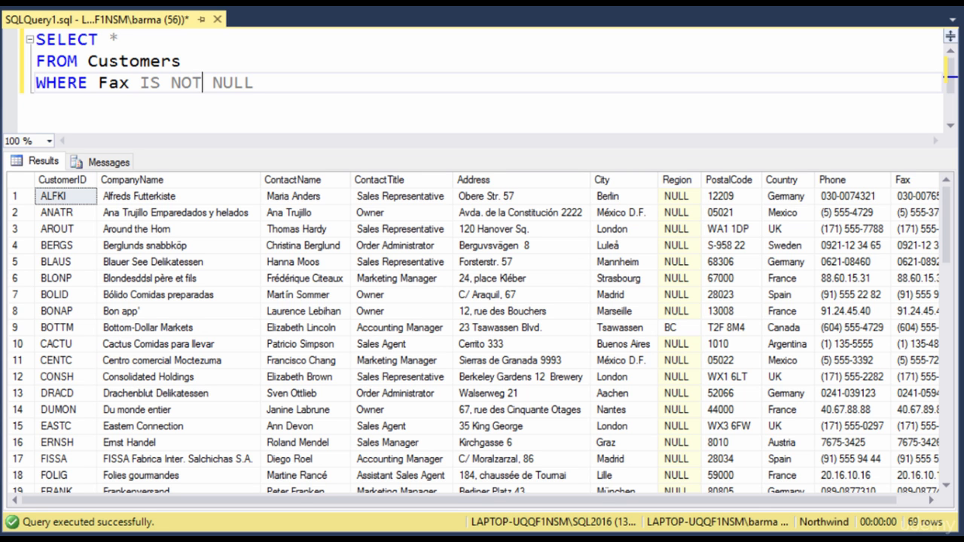